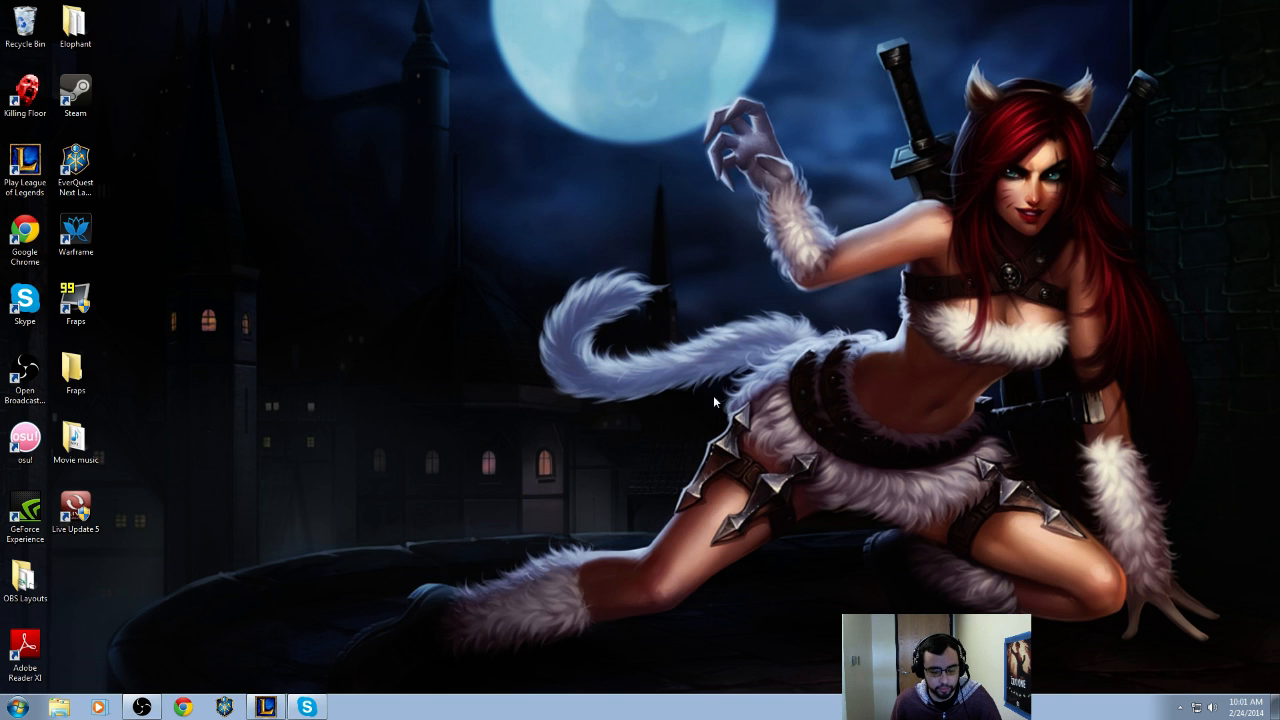
Step: Launch from the Play League of Legends shortcut and dismiss the Maestro connection error
double_click(24, 164)
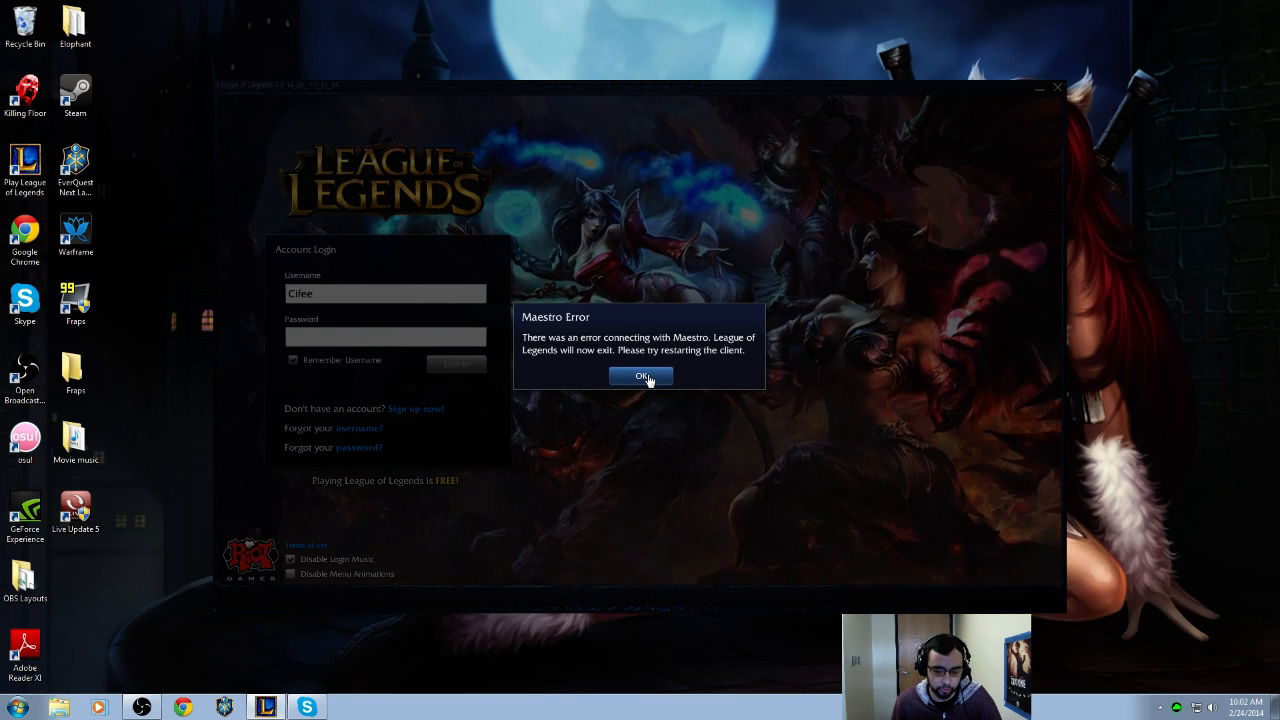
left_click(640, 376)
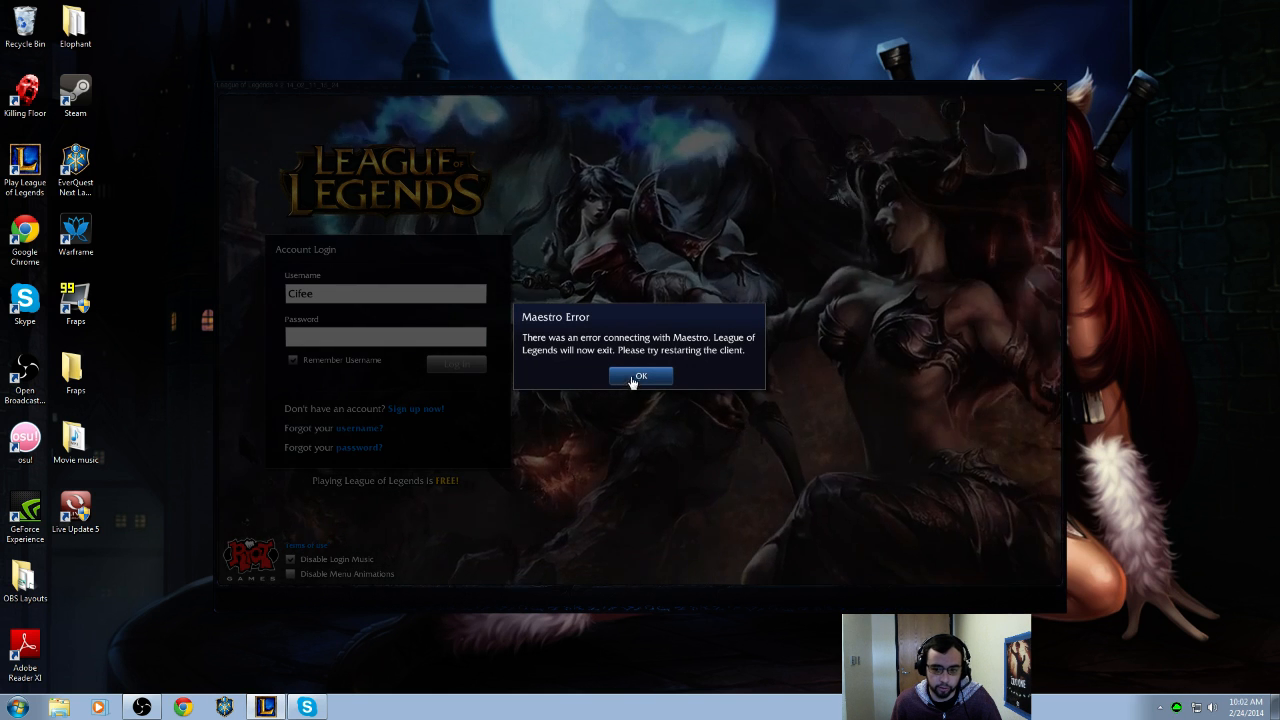
left_click(640, 376)
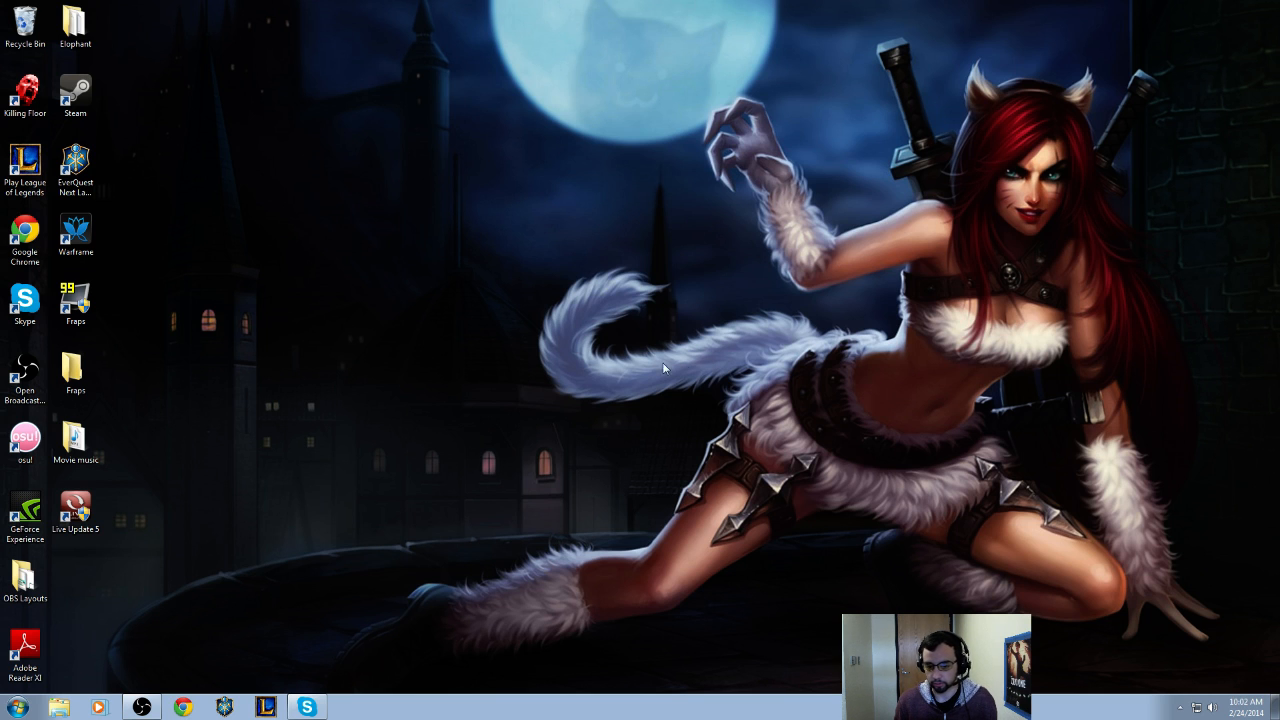
mouse_move(432, 416)
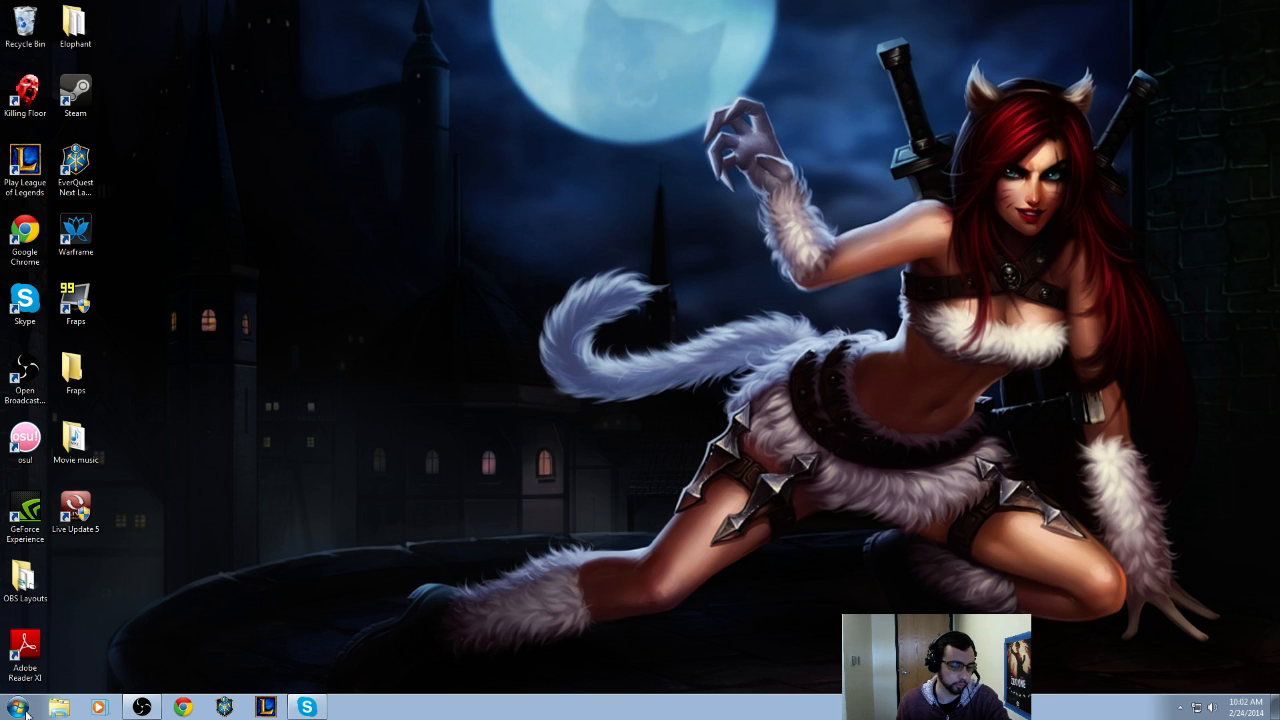
Step: Navigate to C:\Riot Games\League of Legends, run lol.launcher directly and start the game via Play
left_click(10, 704)
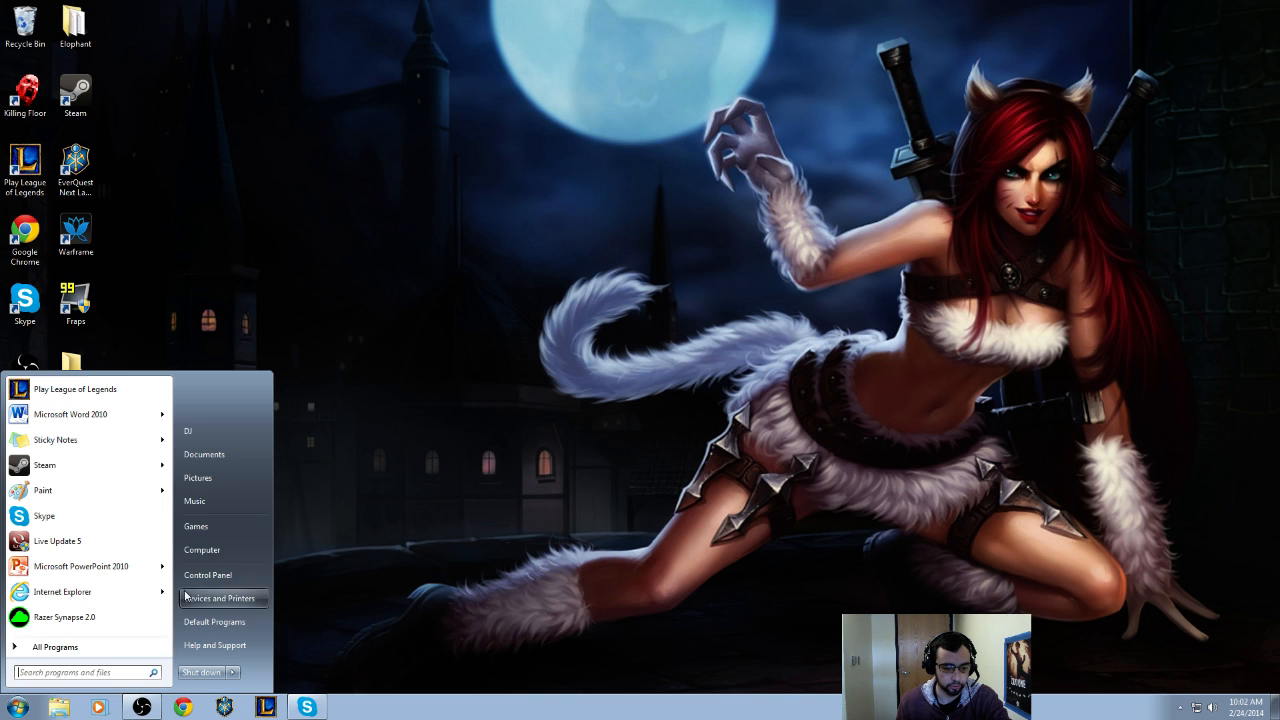
left_click(200, 548)
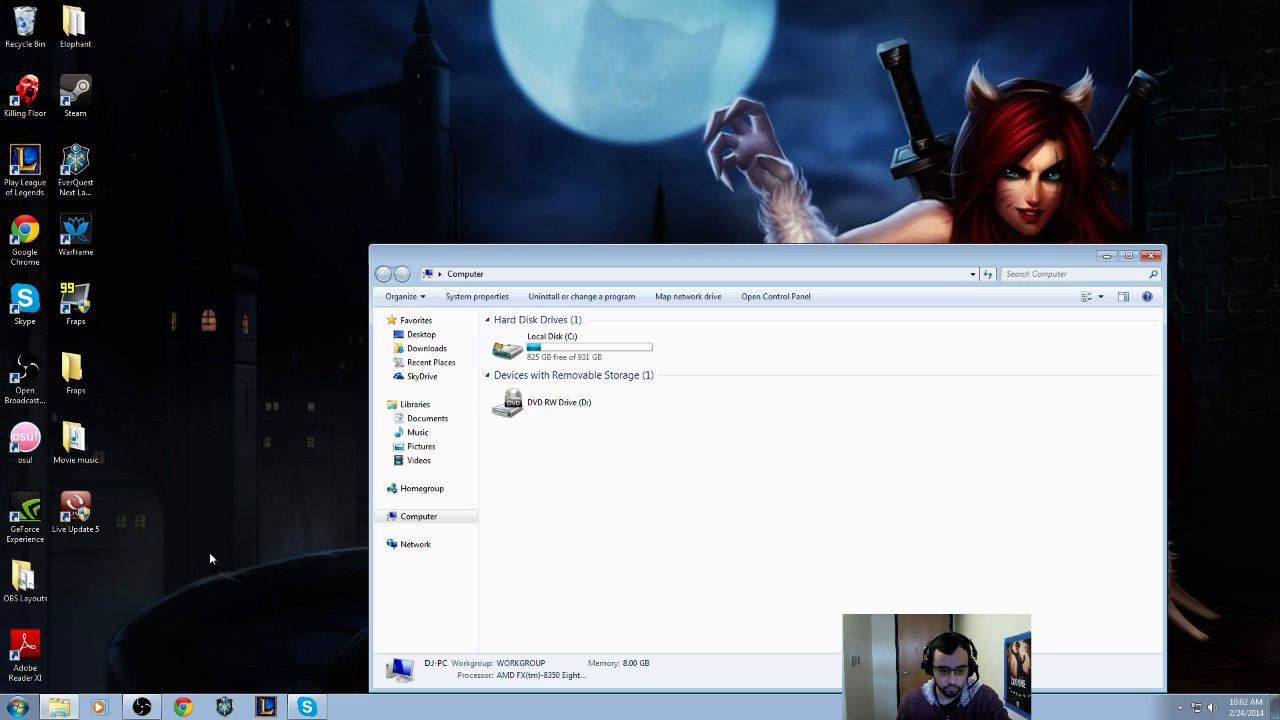
mouse_move(360, 460)
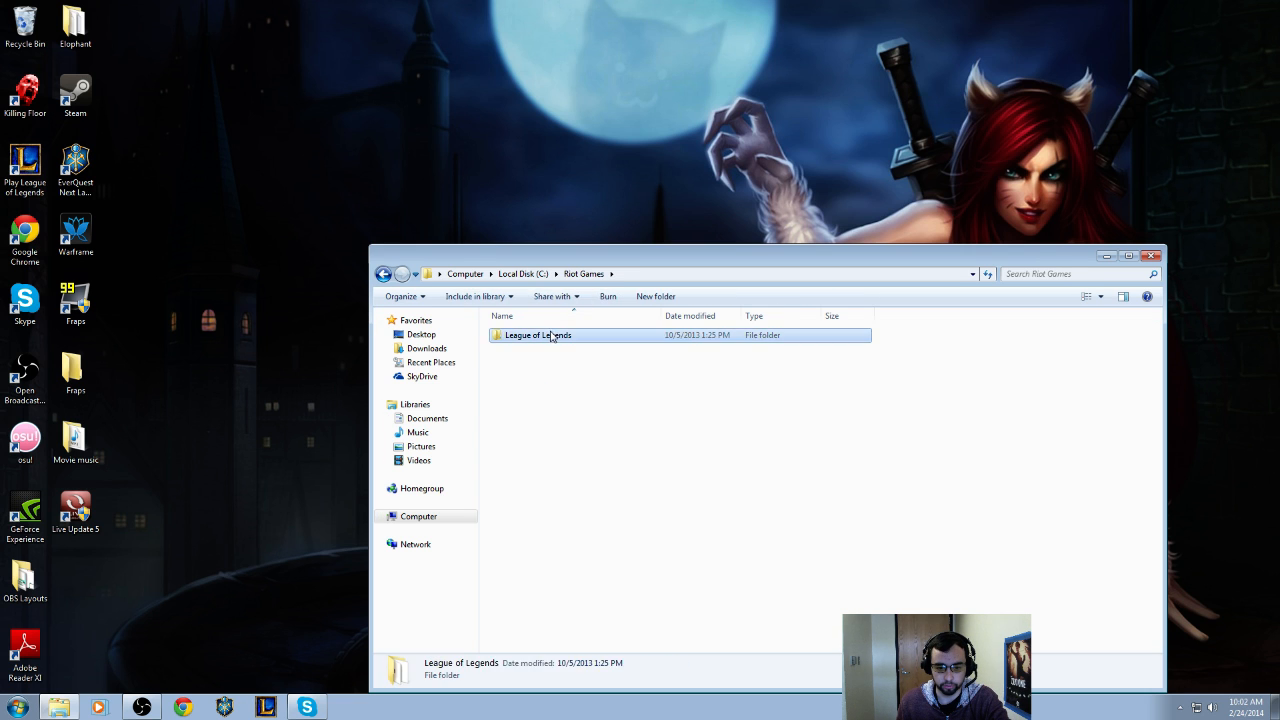
double_click(538, 336)
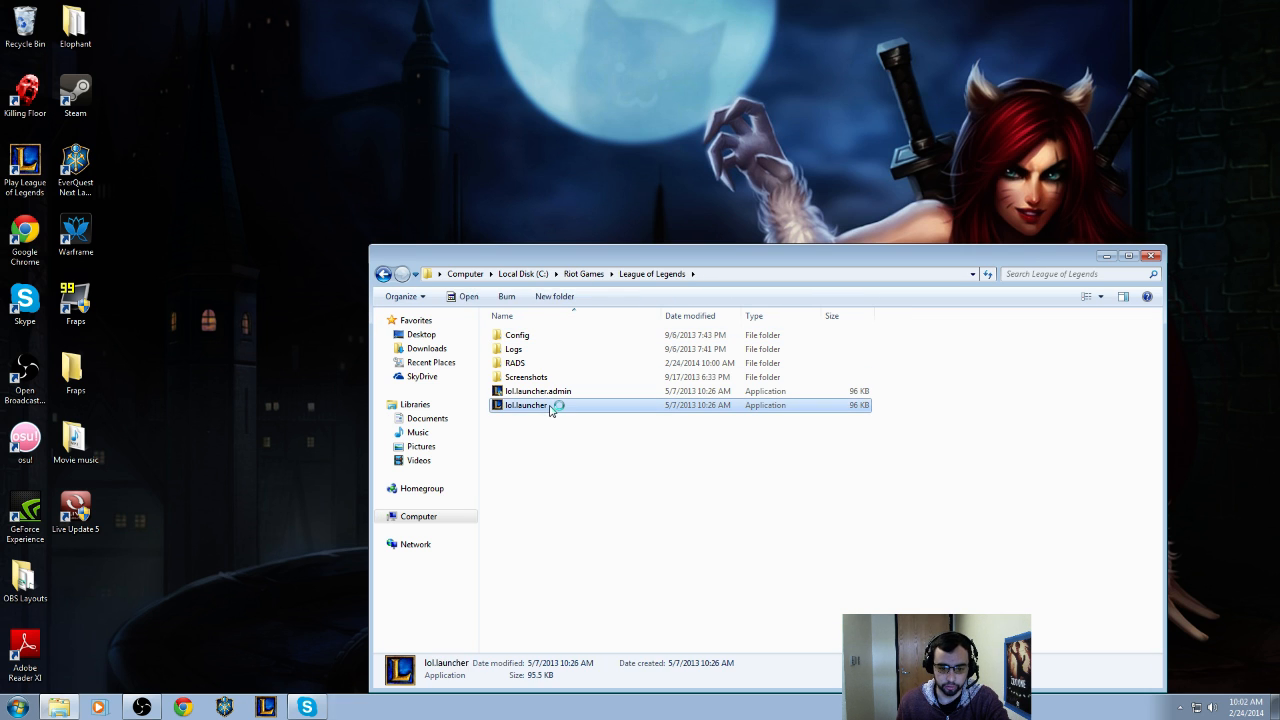
double_click(528, 404)
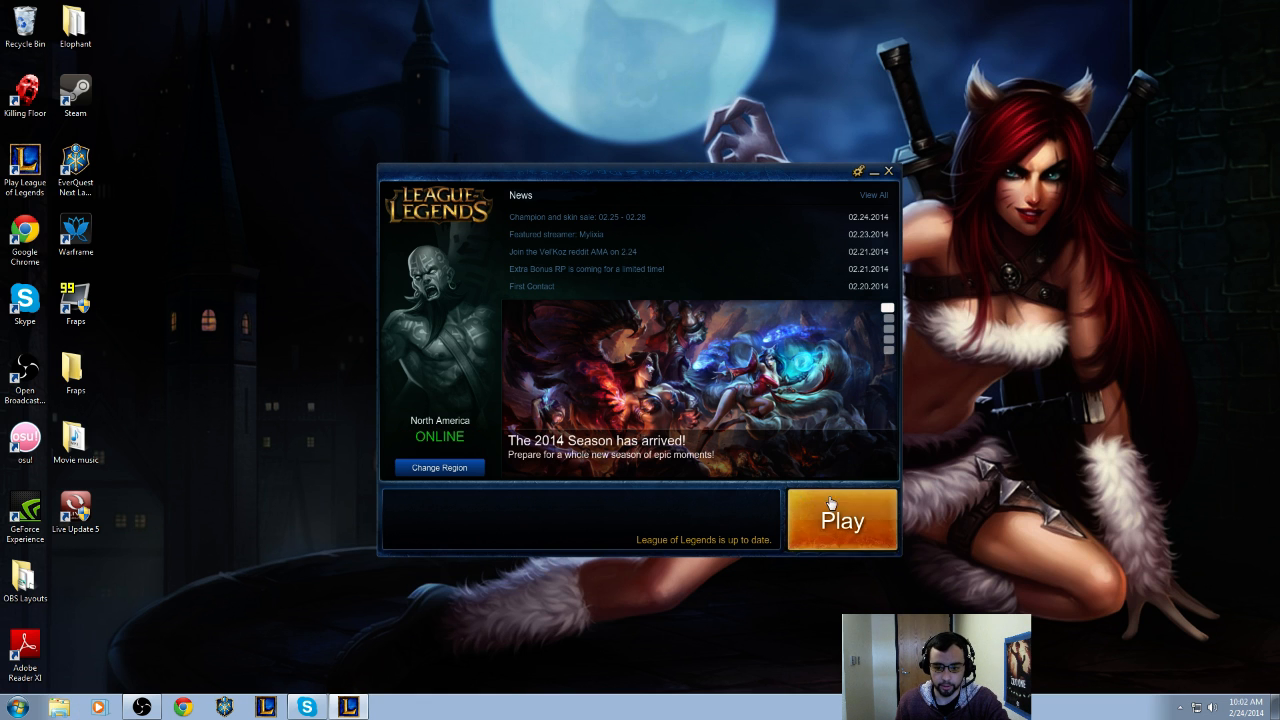
left_click(844, 520)
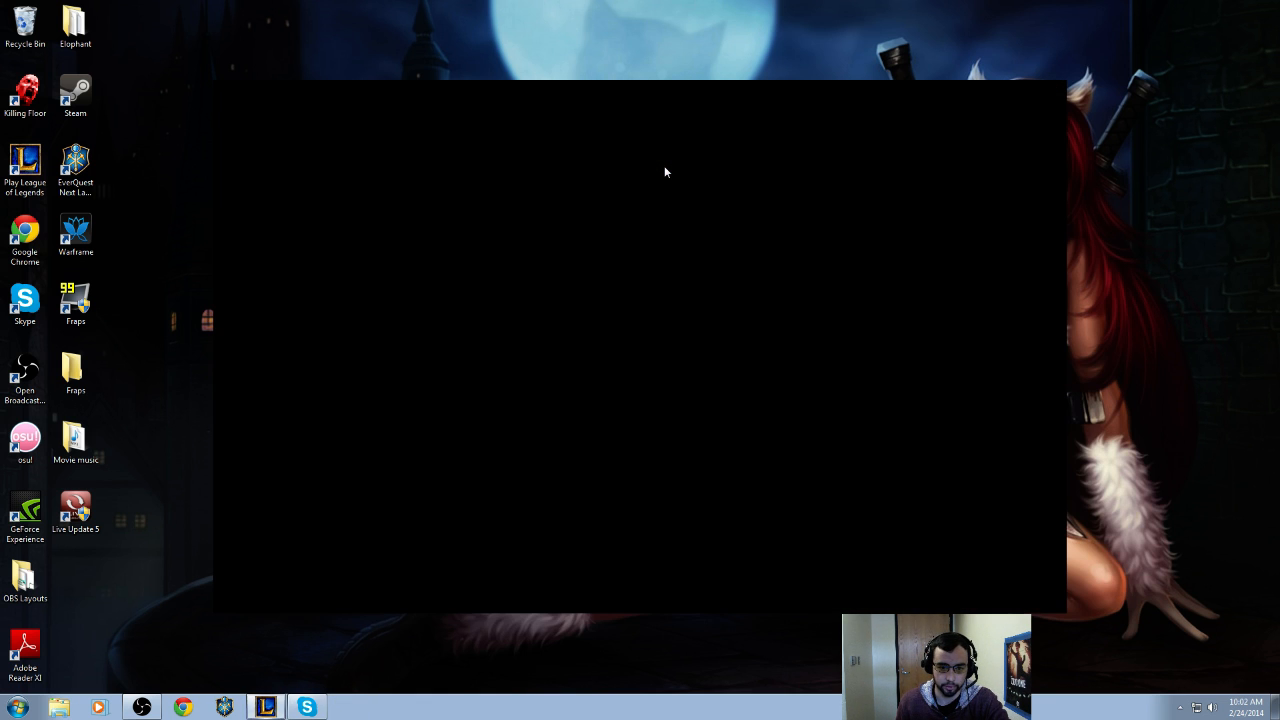